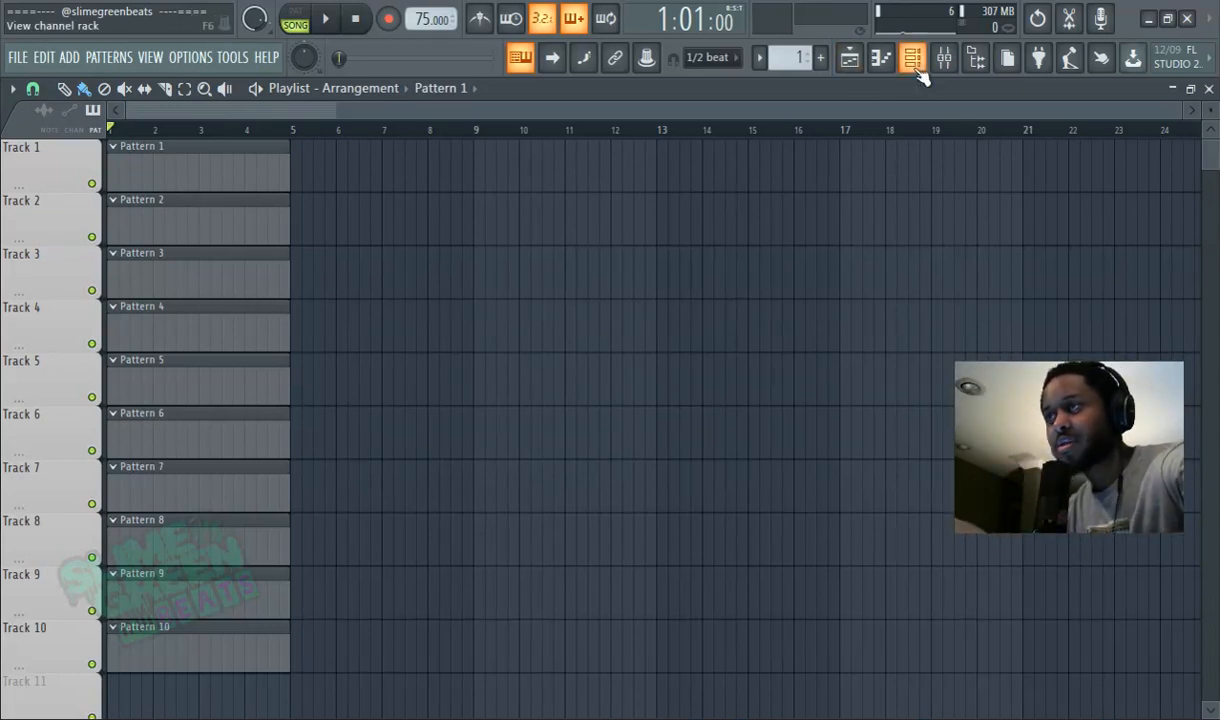
Open the Channel Rack to reach the Melody Sakura channel.
click(911, 58)
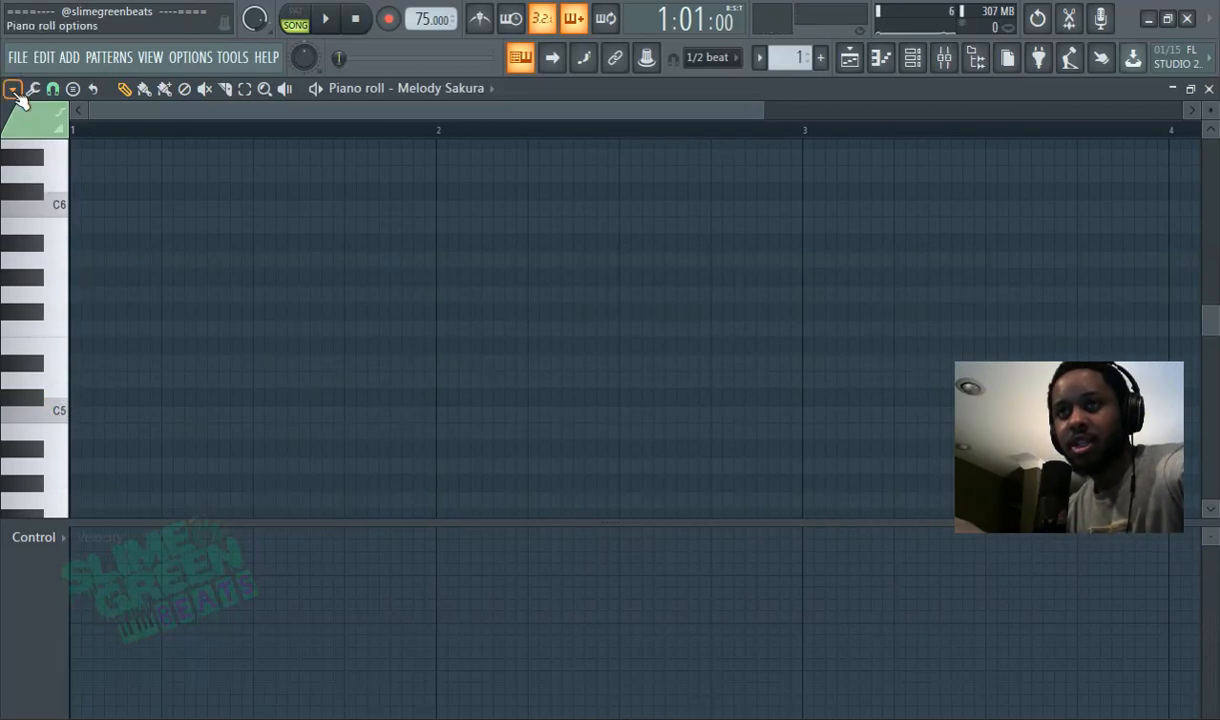
Open the piano roll options menu to reach the Scale highlighting helpers.
click(14, 89)
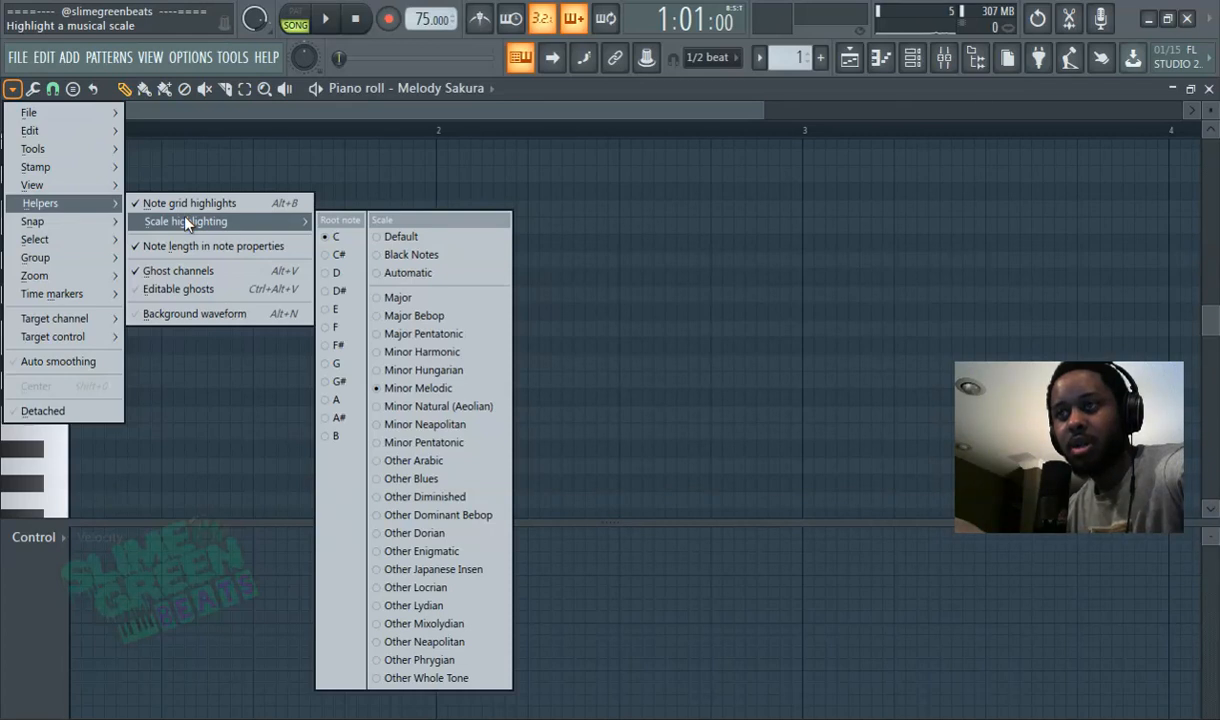
mouse_move(305, 228)
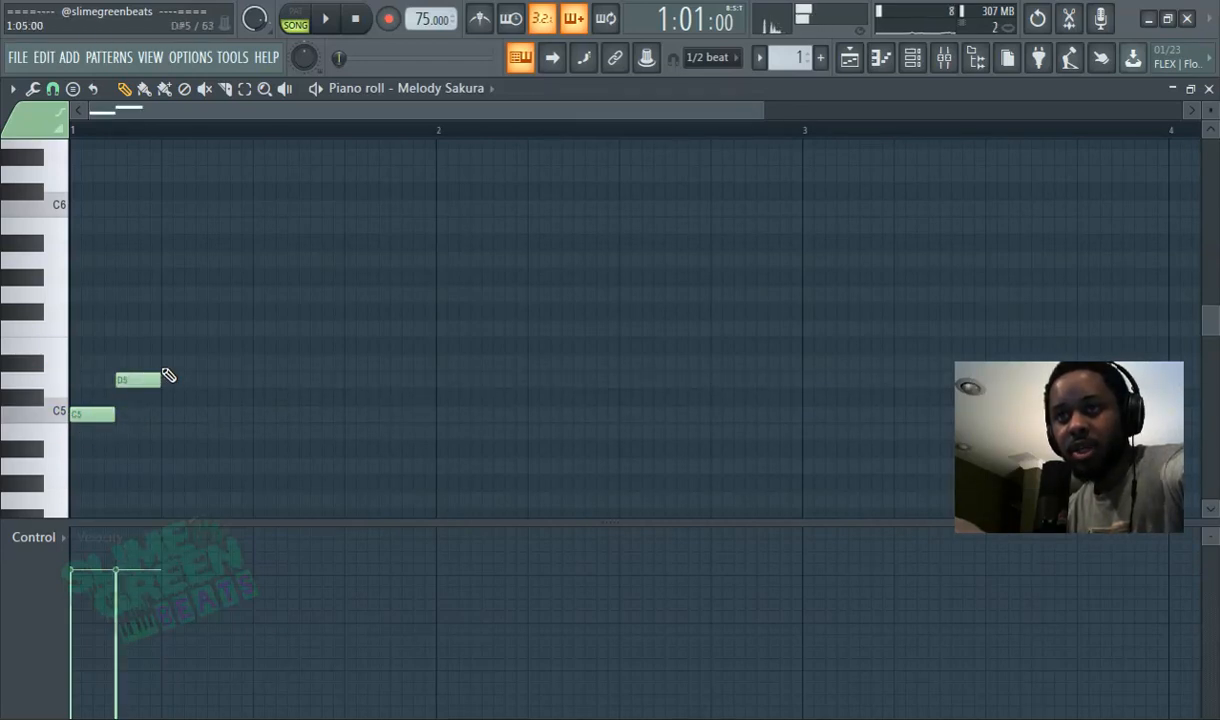
Draw an E5 note after D5 and play the pattern to check it.
click(183, 363)
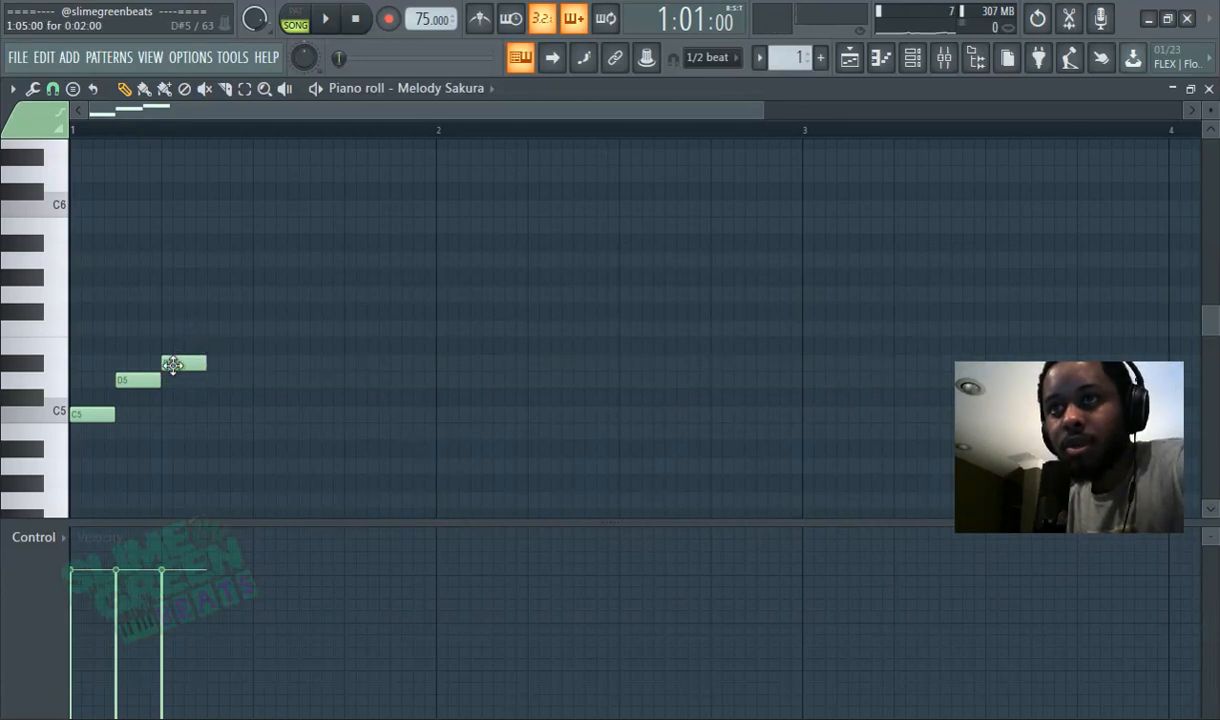
drag(184, 363, 184, 346)
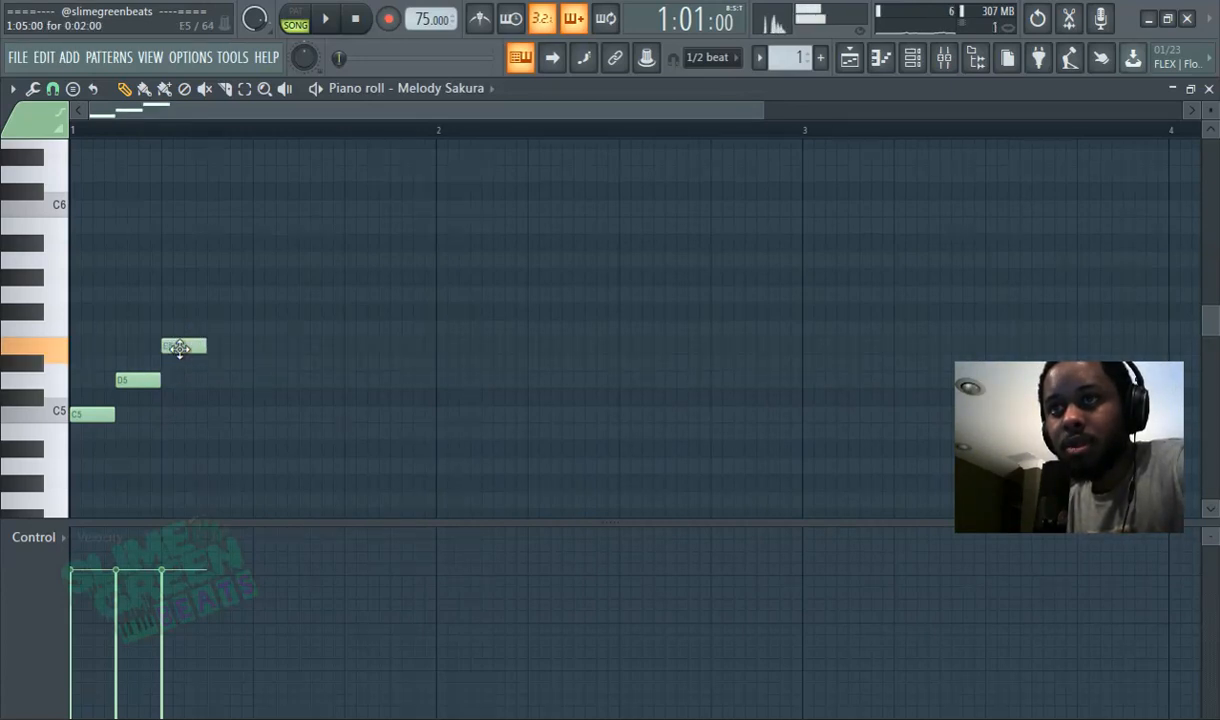
click(325, 19)
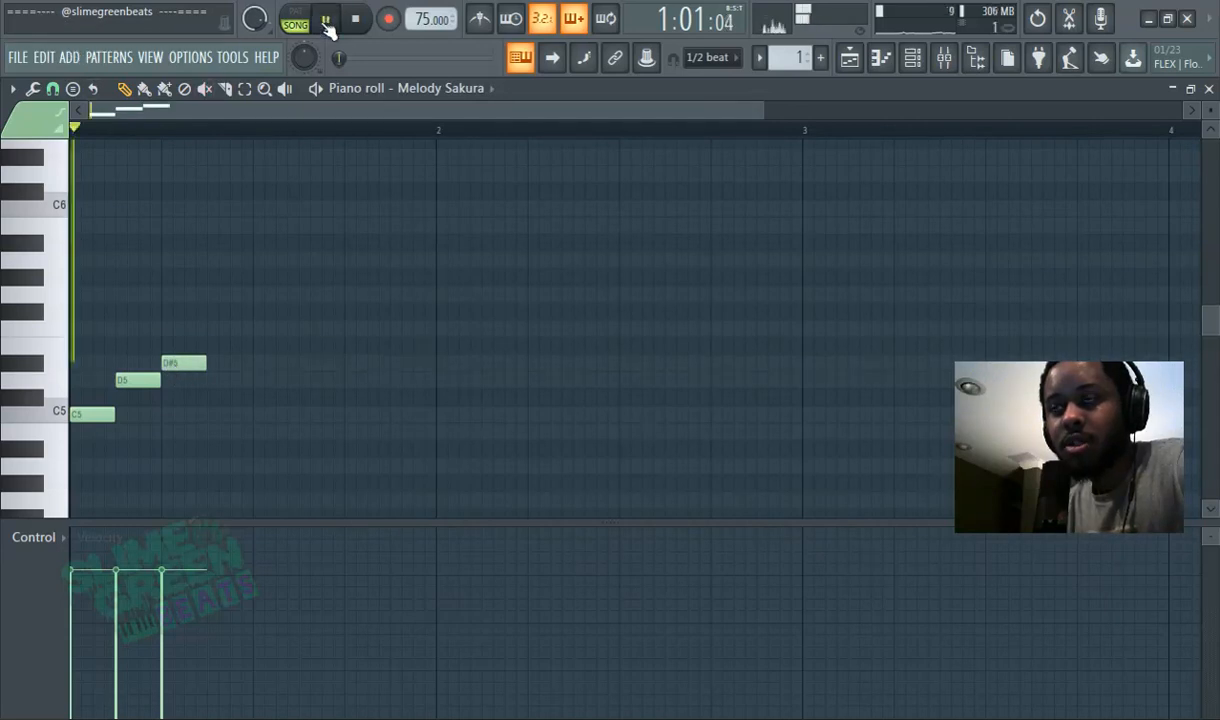
click(326, 18)
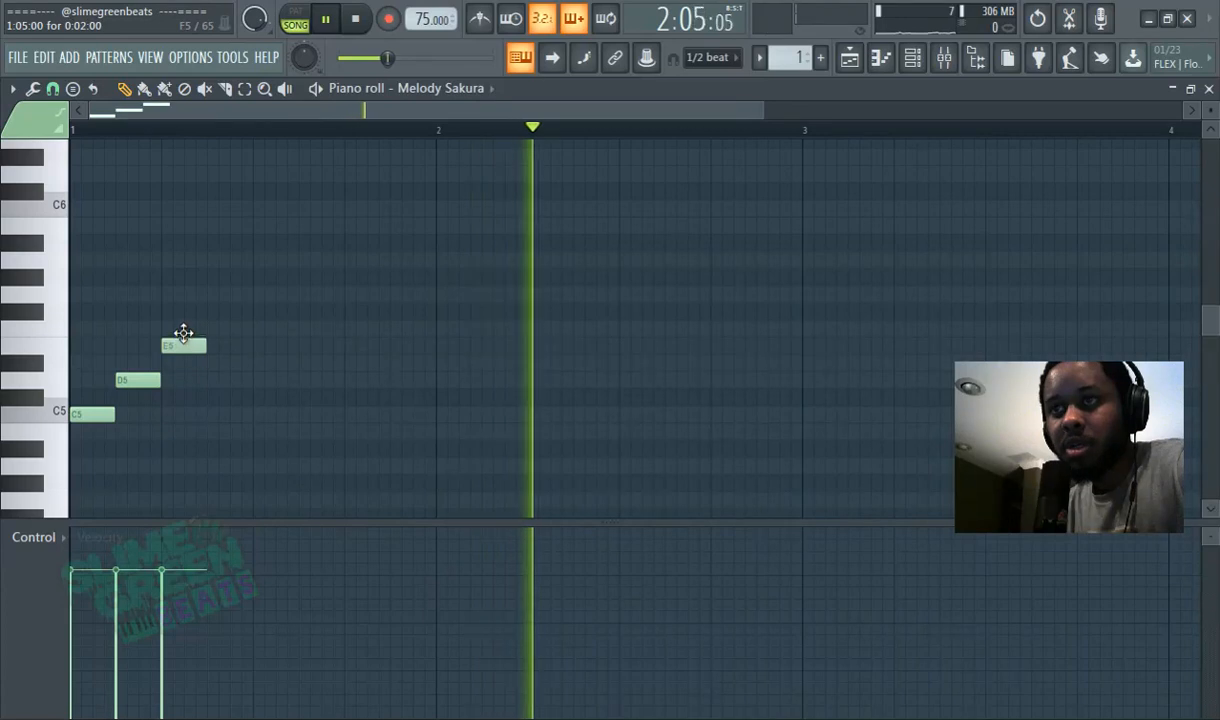
Add F5, G5 and the top C6, then descending F5 and E5 notes.
click(215, 328)
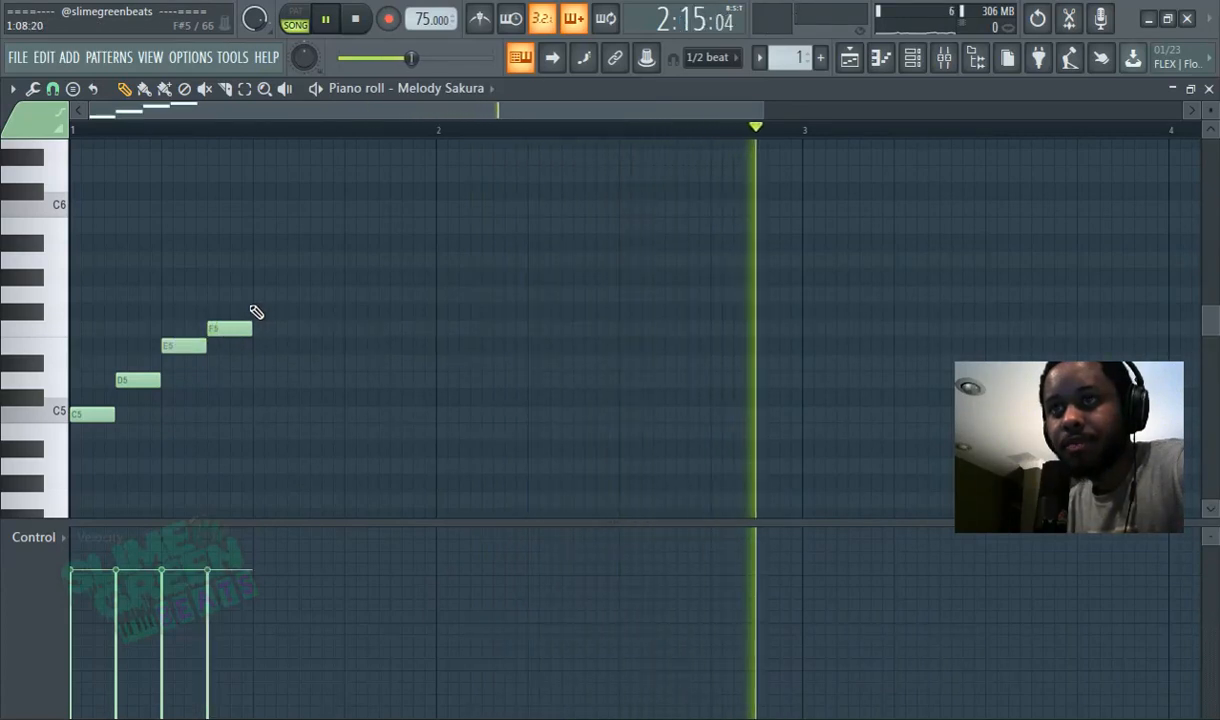
click(275, 293)
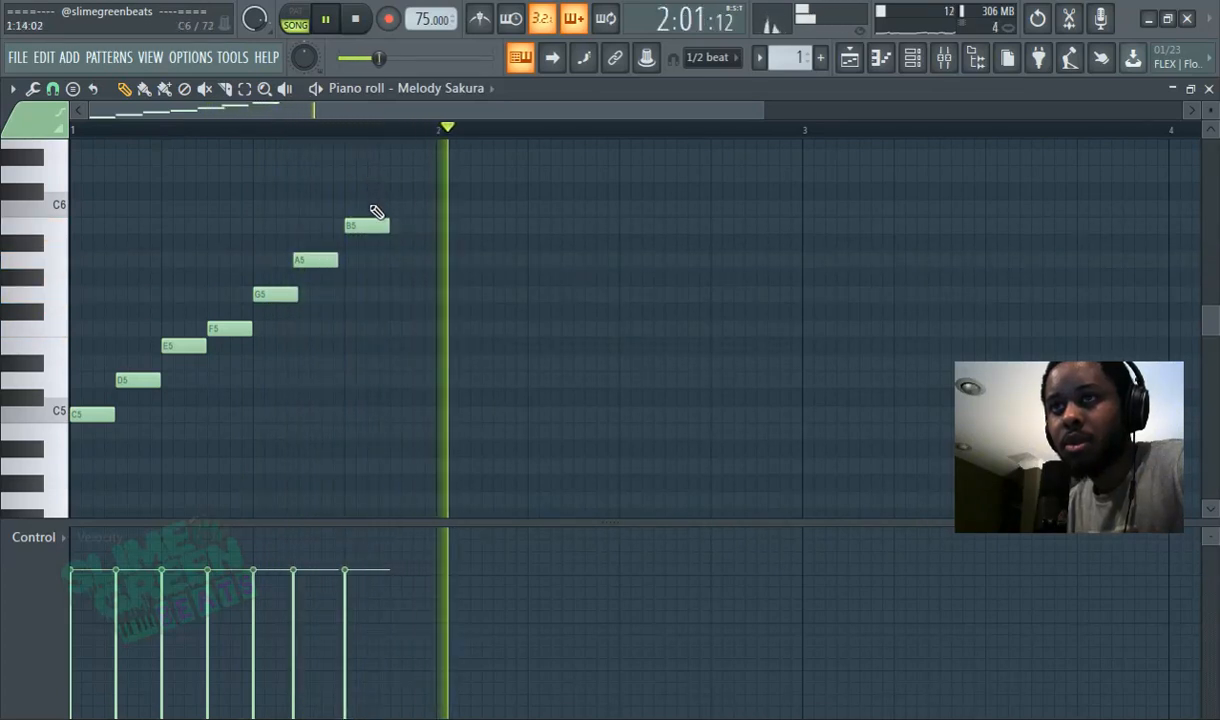
click(413, 208)
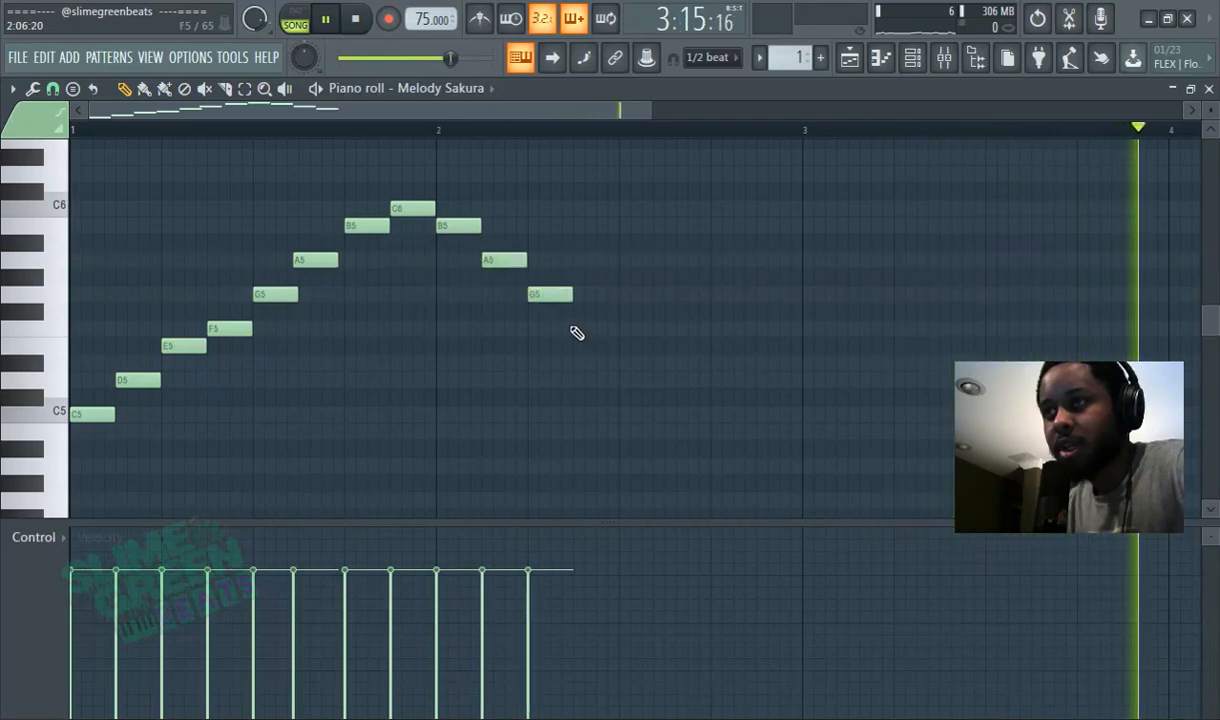
click(589, 328)
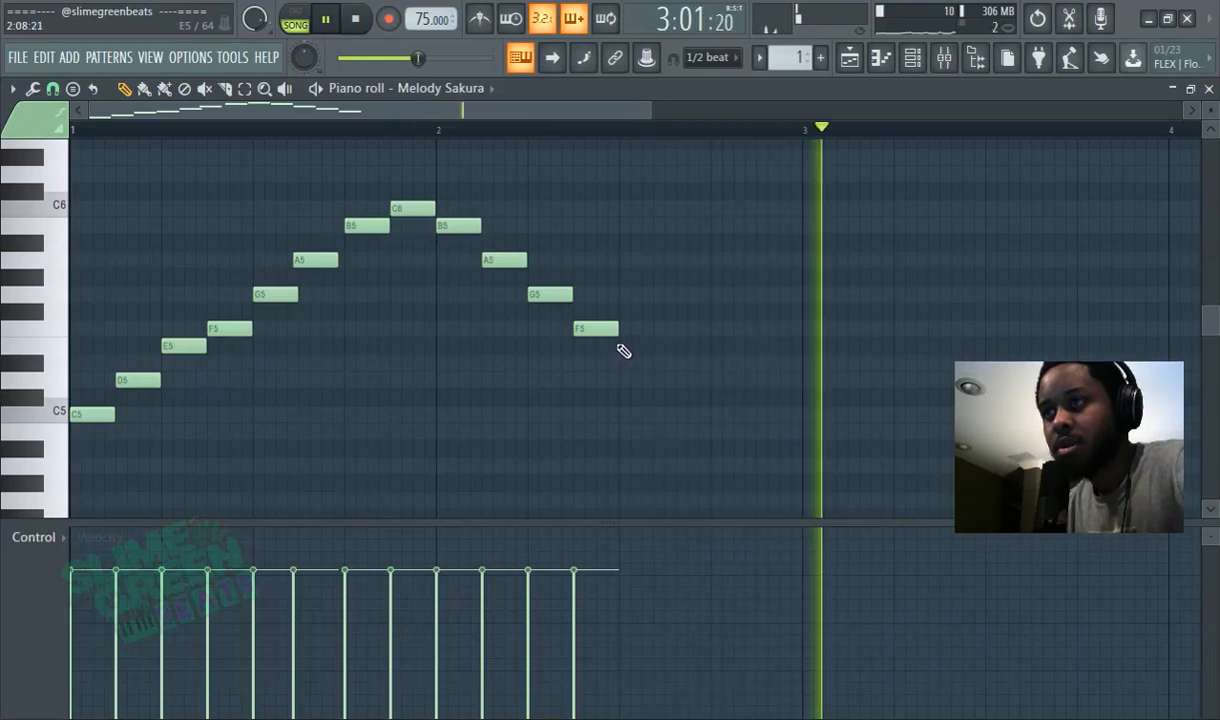
click(640, 346)
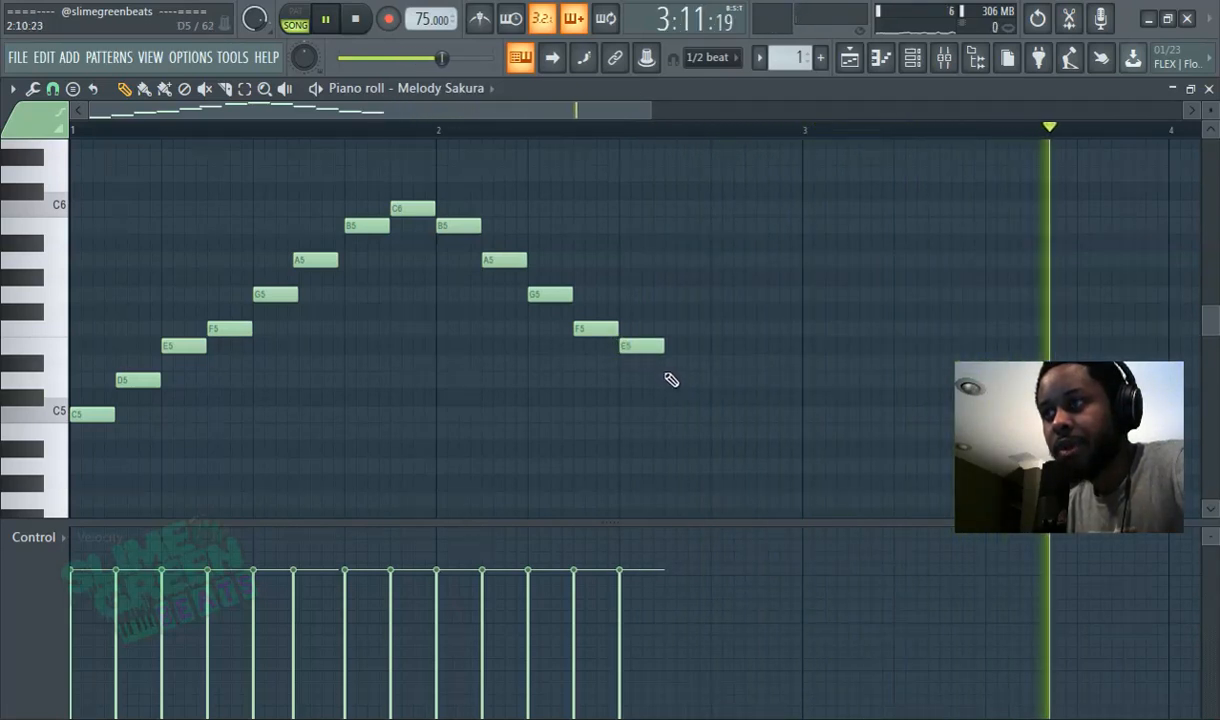
Draw the descending D5 note after E5.
click(685, 379)
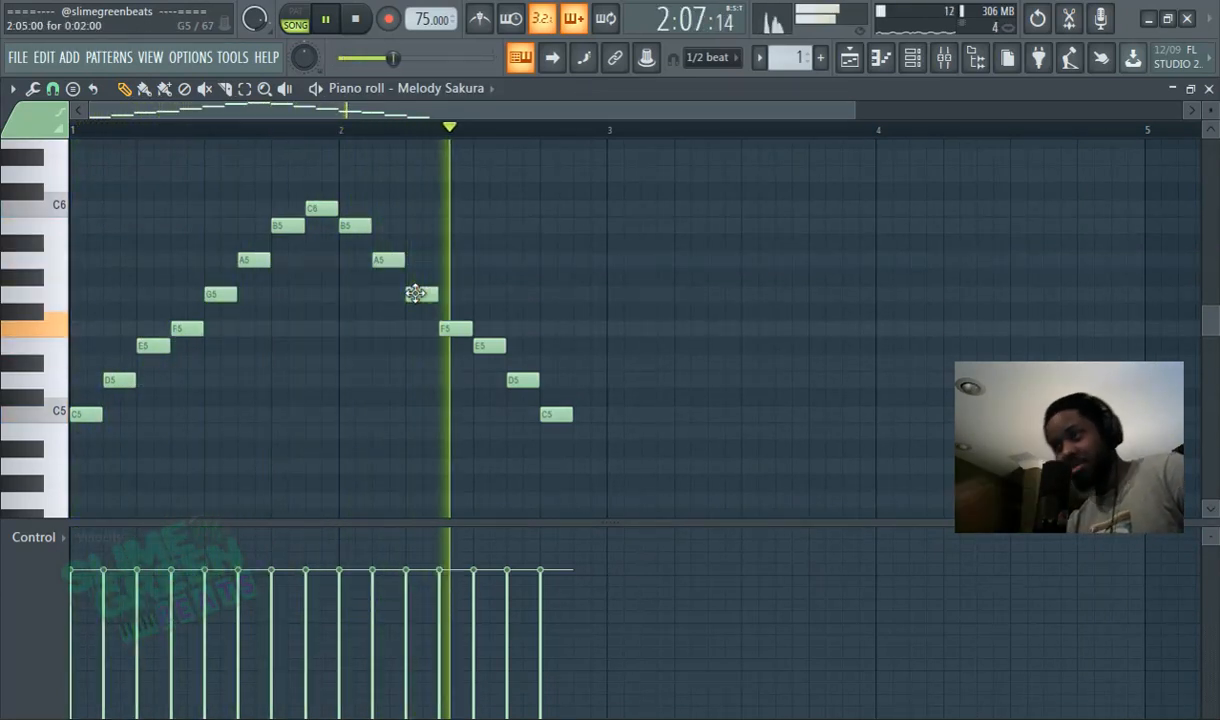
Open the piano roll options to browse the Stamp and Helpers menus.
click(12, 89)
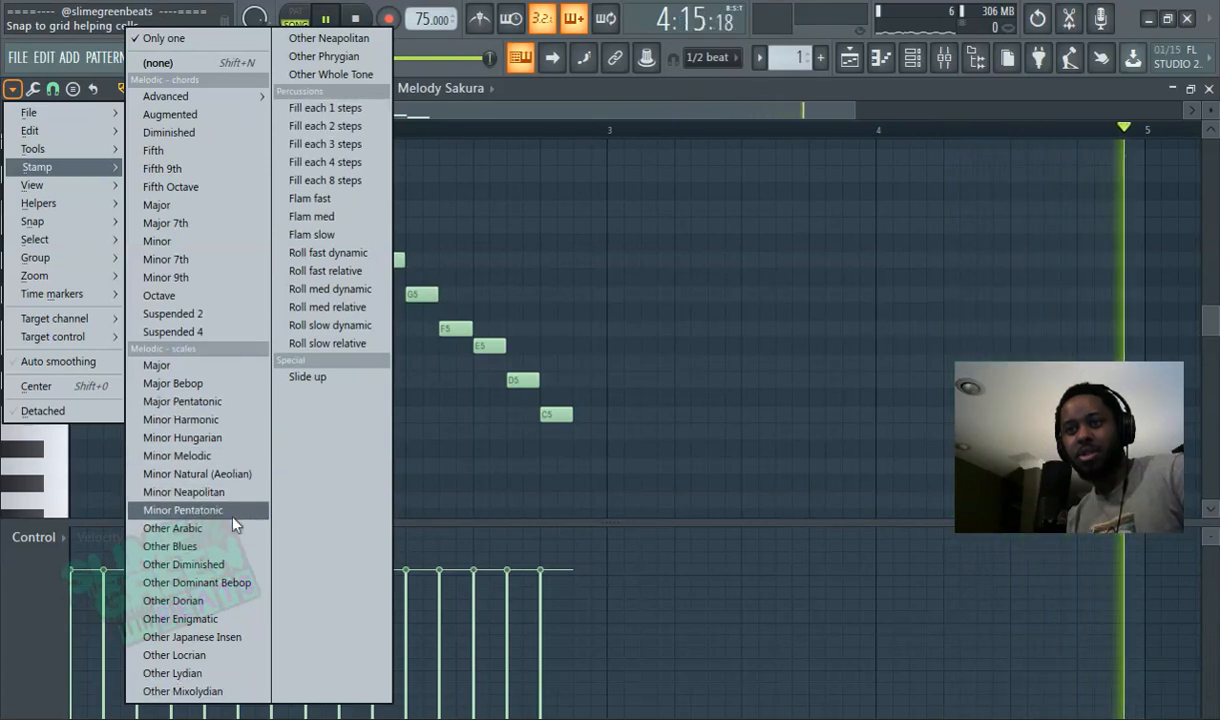
mouse_move(197, 473)
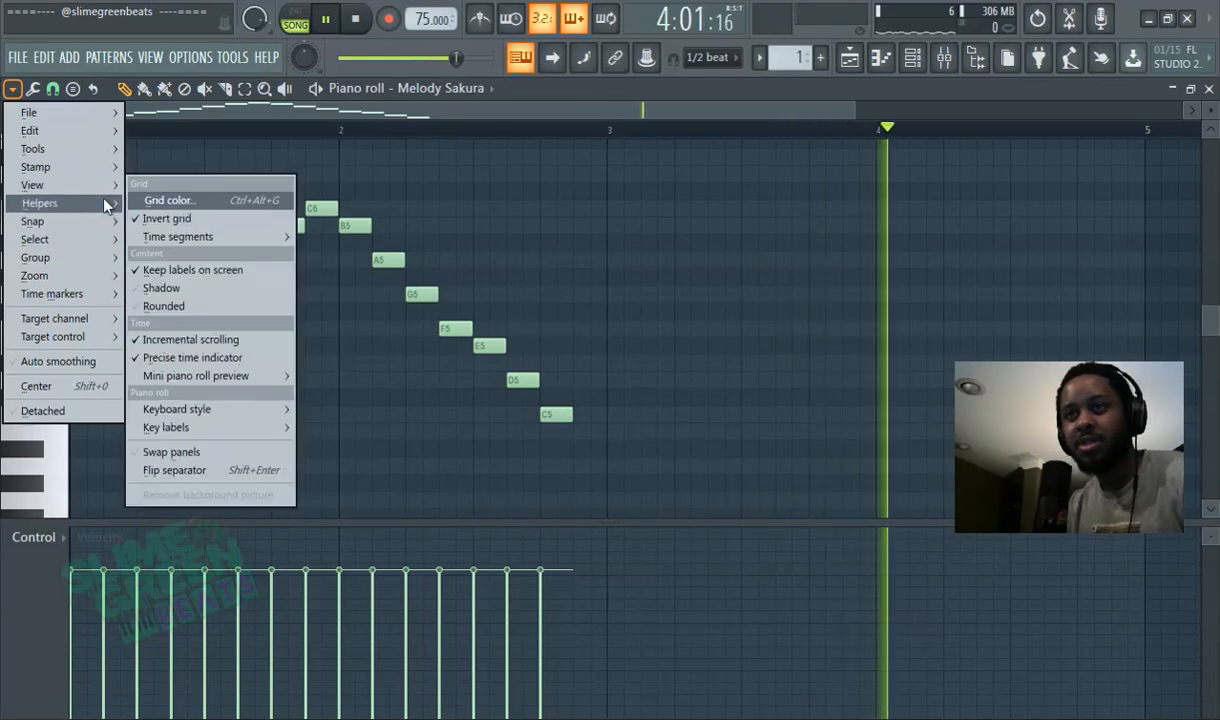
mouse_move(183, 221)
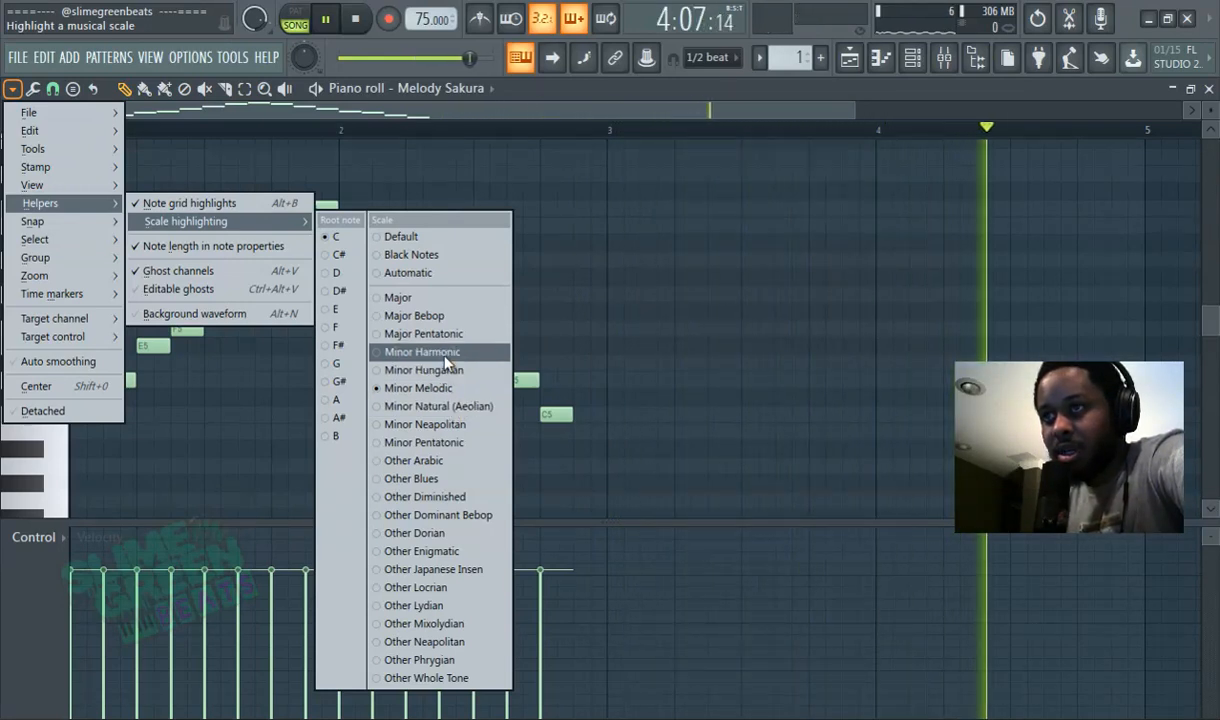
Choose the highlighting scale, then play the melody once and stop playback.
click(421, 351)
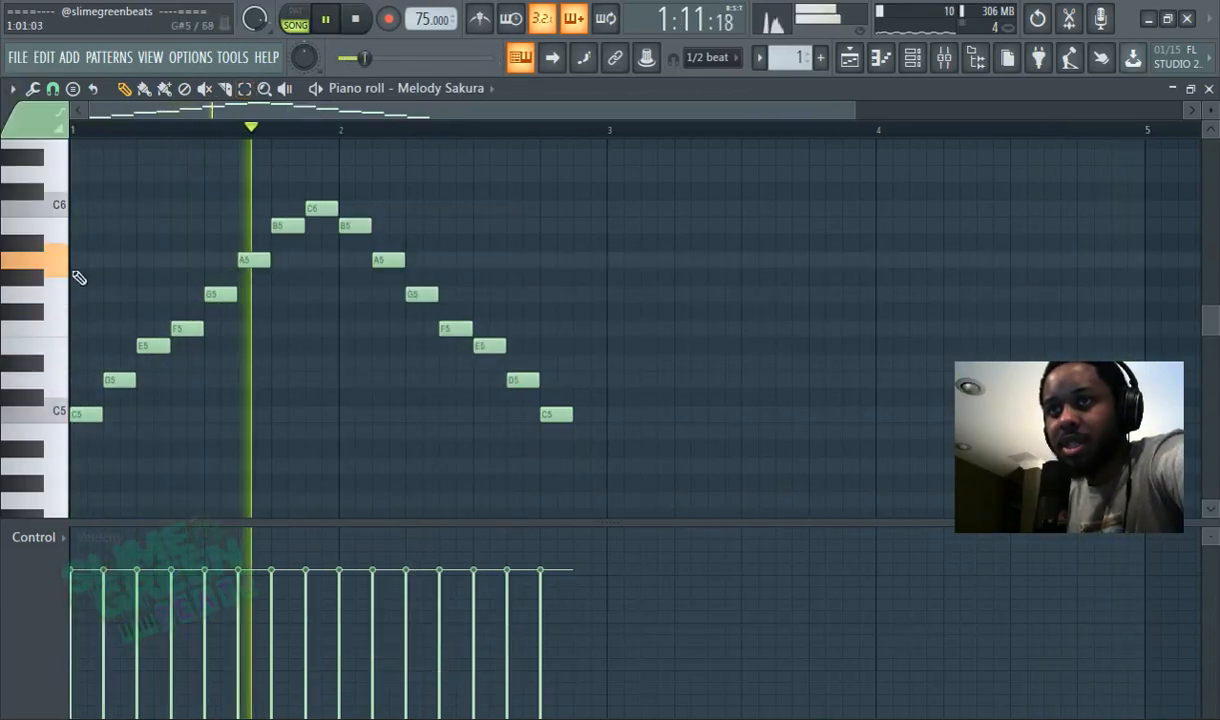
click(326, 18)
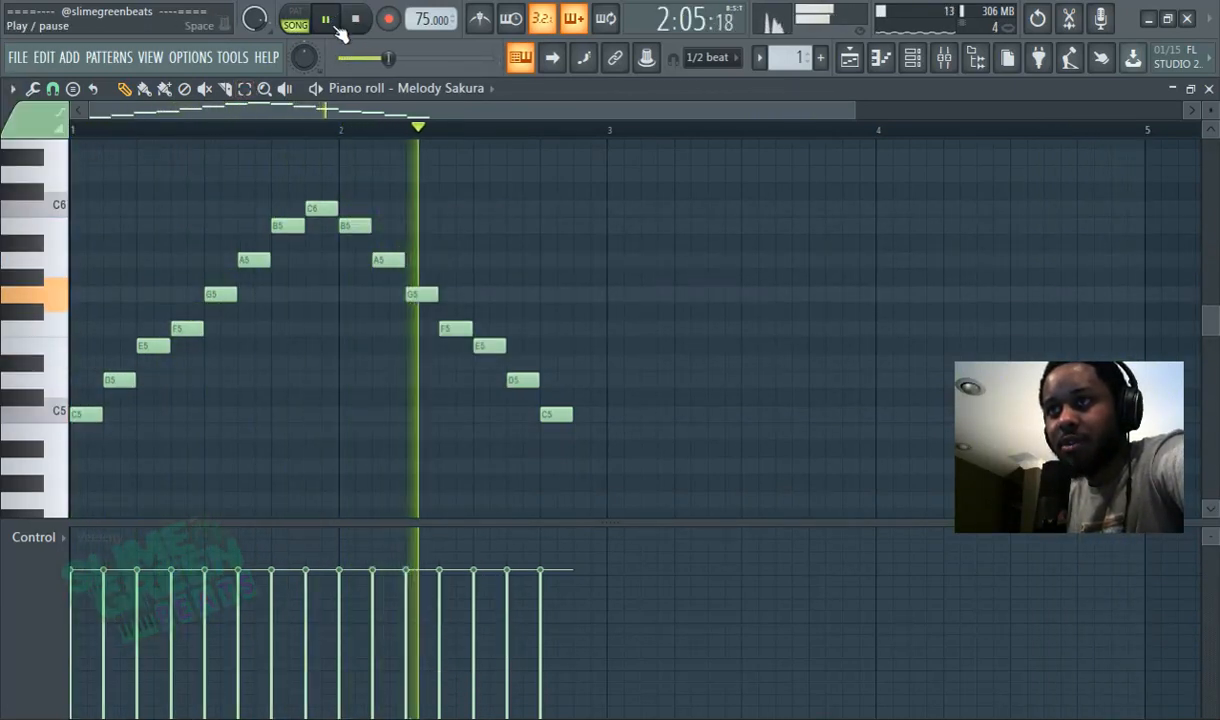
click(326, 18)
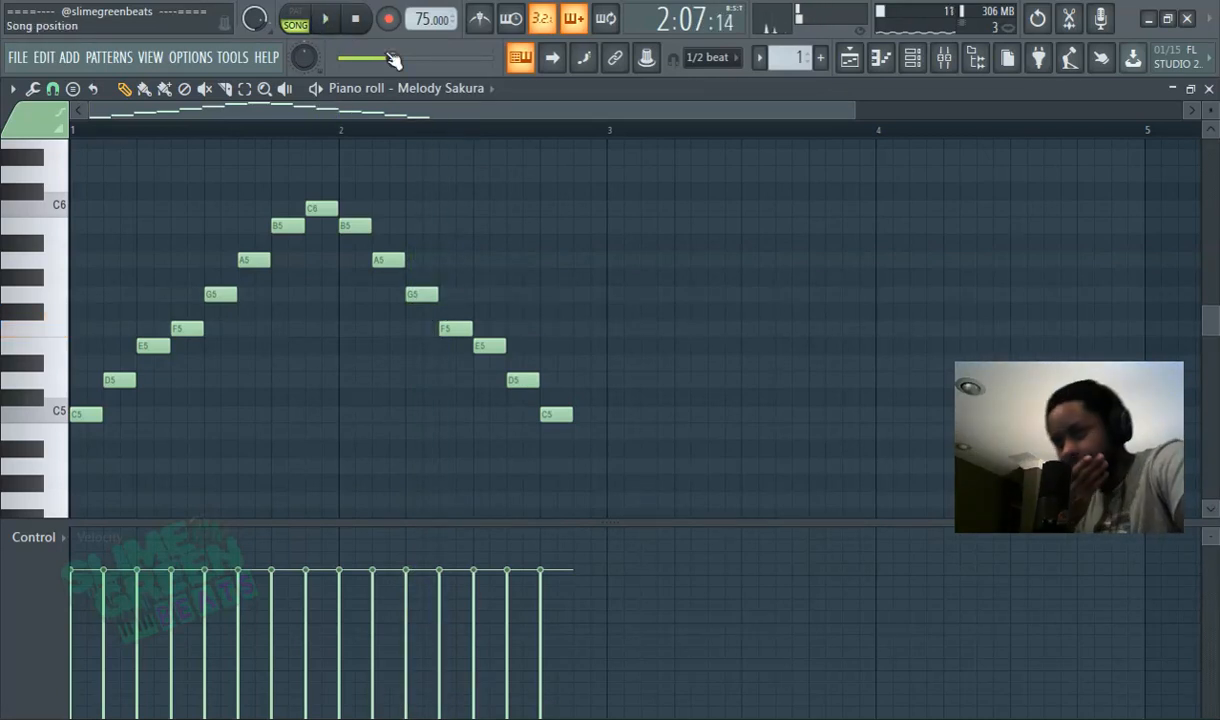